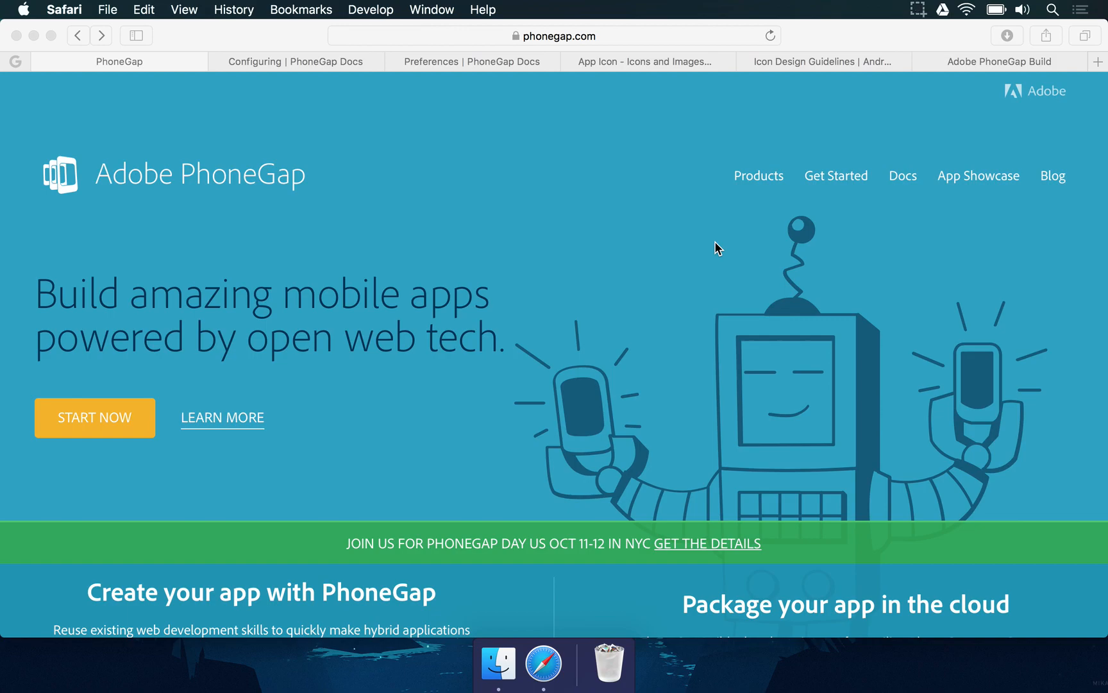
{"action": "mouse_move", "coordinate": [338, 175]}
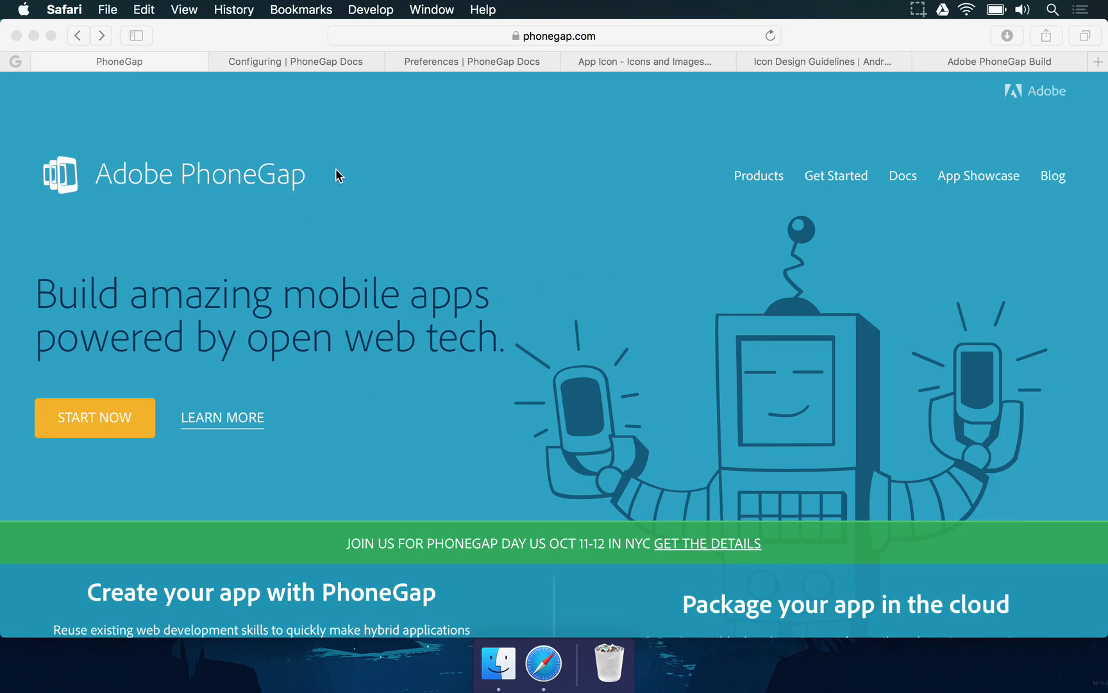
{"action": "mouse_move", "coordinate": [310, 358]}
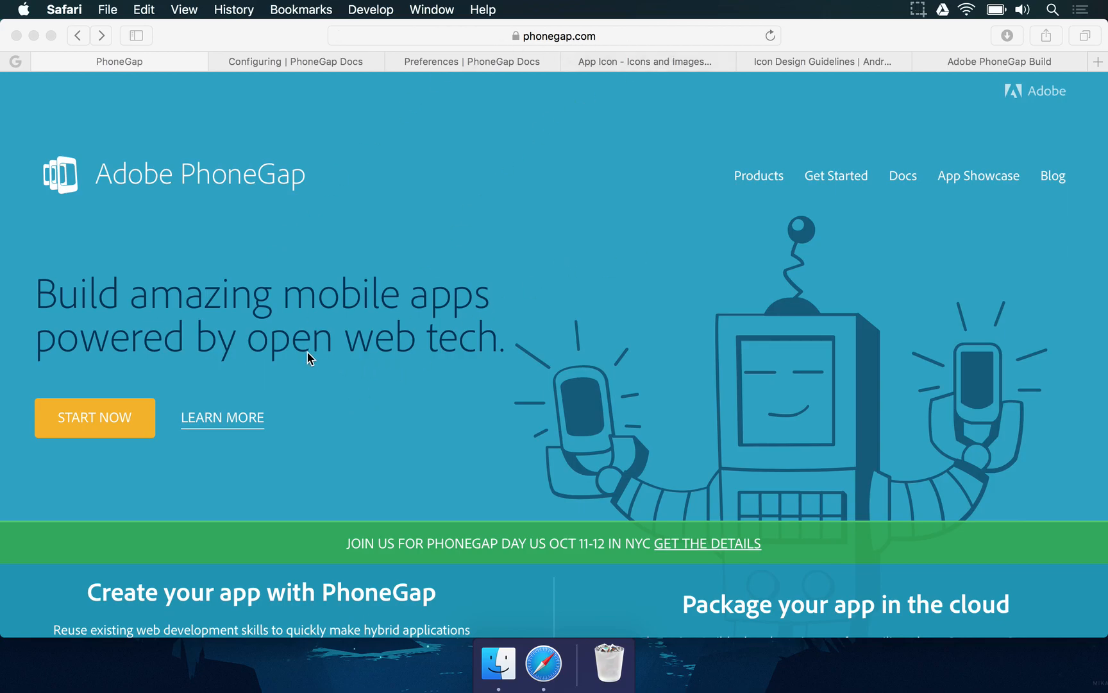
Step: Scroll the phonegap.com homepage past the hero banner down to the product cards
{"action": "scroll", "scroll_direction": "down", "scroll_amount": 3}
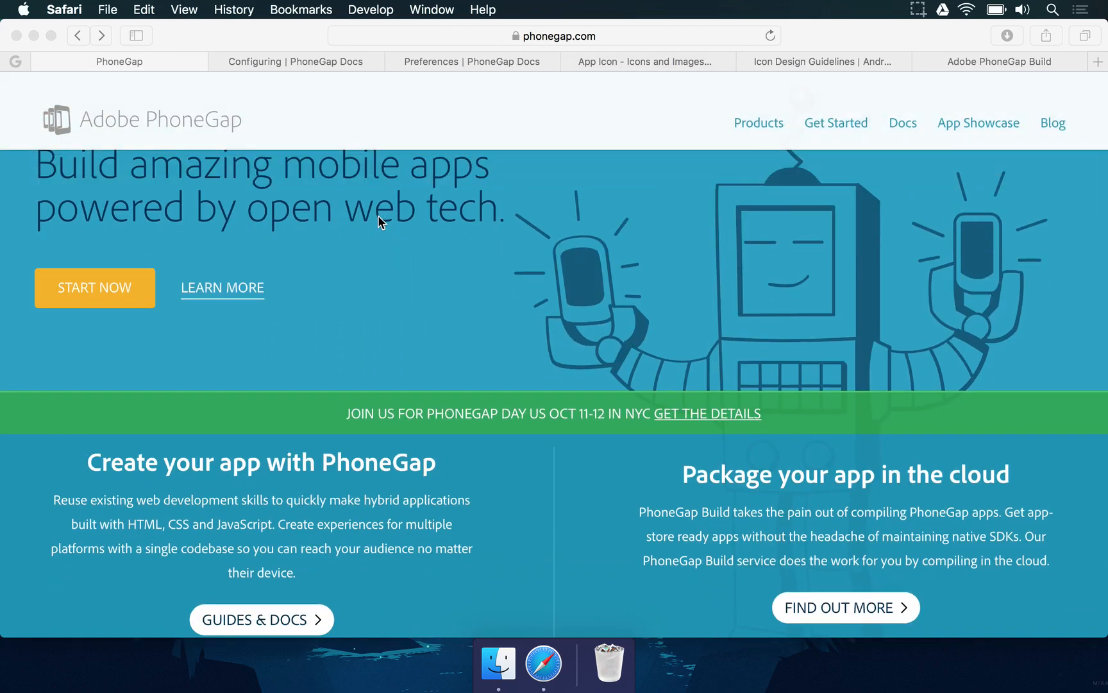
{"action": "scroll", "scroll_direction": "down", "scroll_amount": 3}
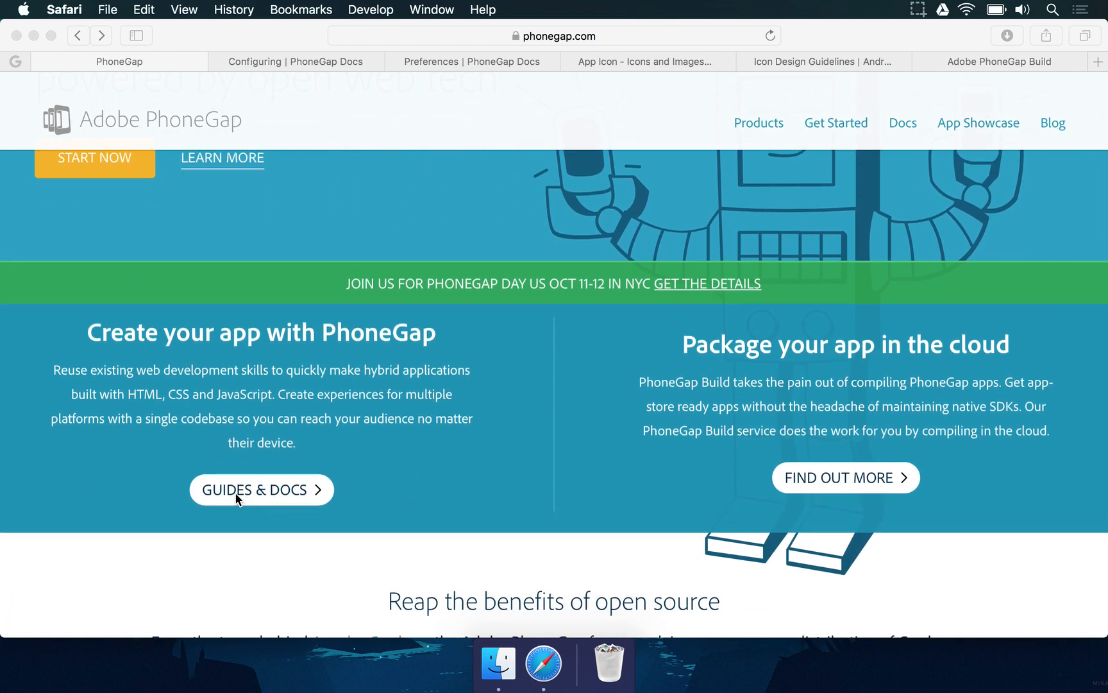
{"action": "mouse_move", "coordinate": [275, 490]}
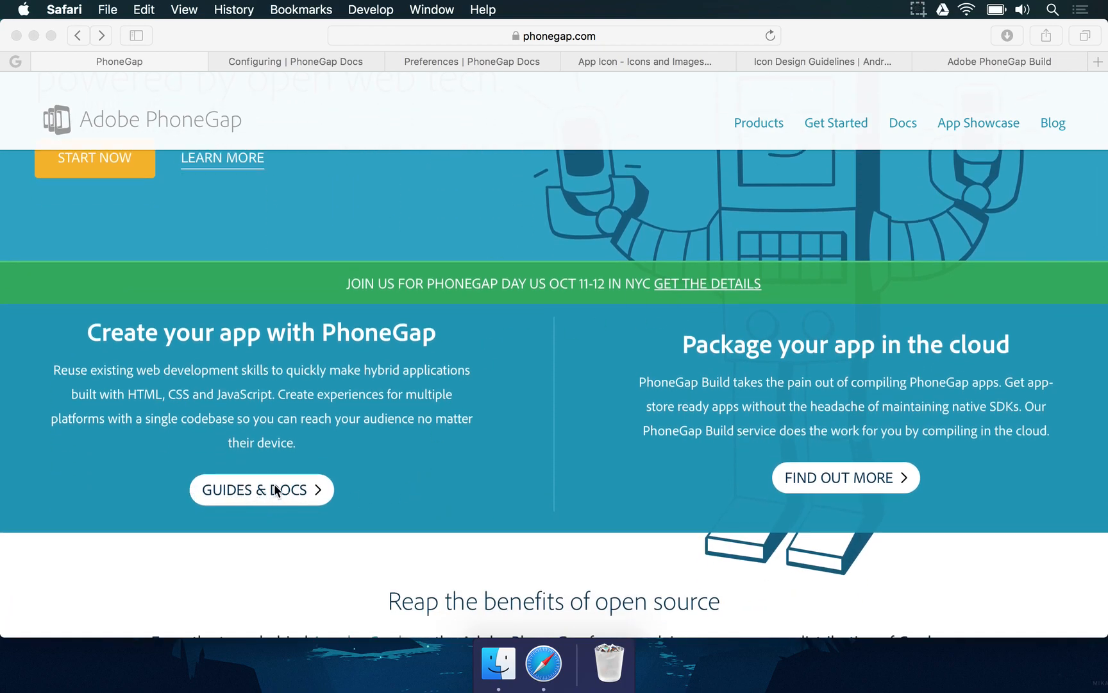
{"action": "mouse_move", "coordinate": [282, 404]}
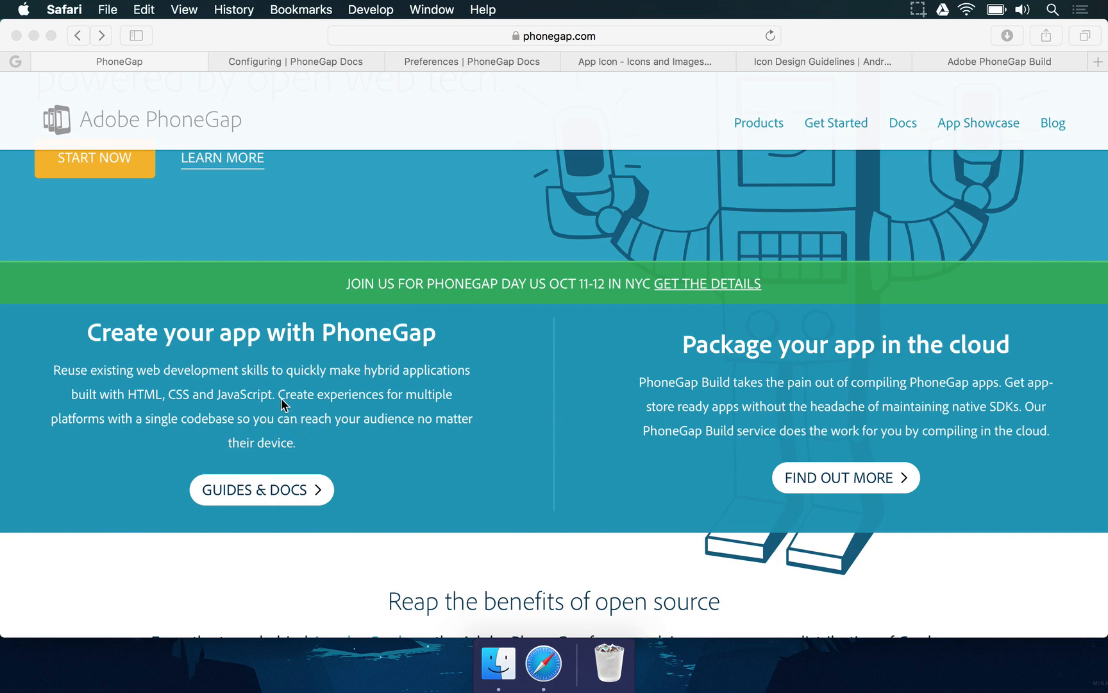
{"action": "scroll", "scroll_direction": "down", "scroll_amount": 3}
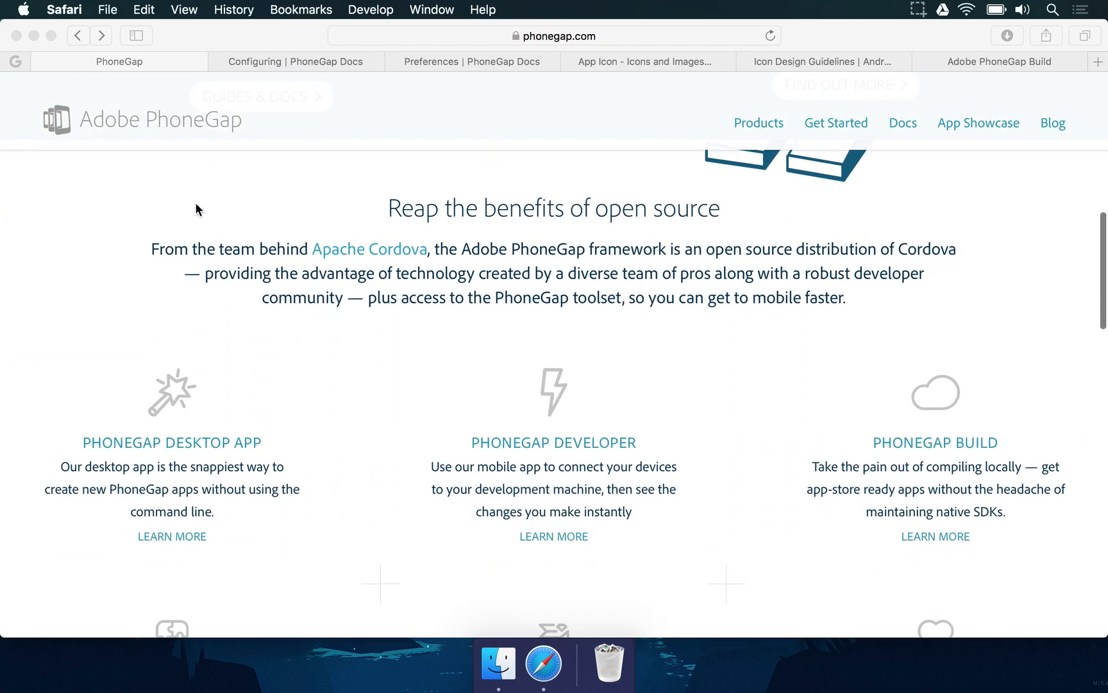
{"action": "scroll", "scroll_direction": "down", "scroll_amount": 3}
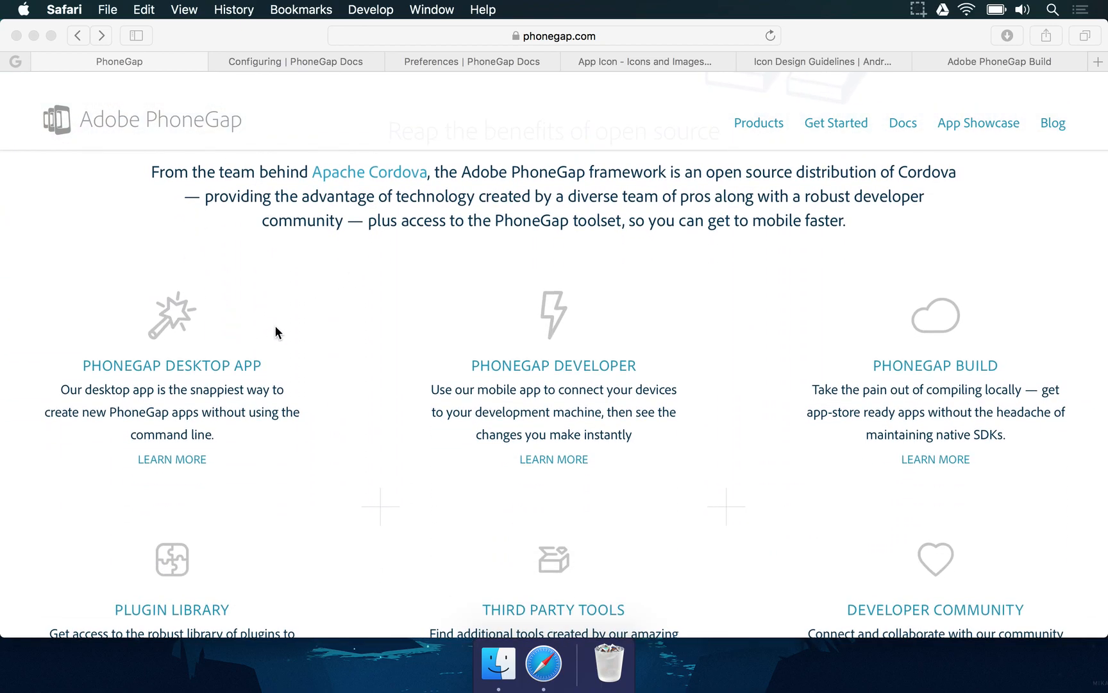
{"action": "mouse_move", "coordinate": [3, 334]}
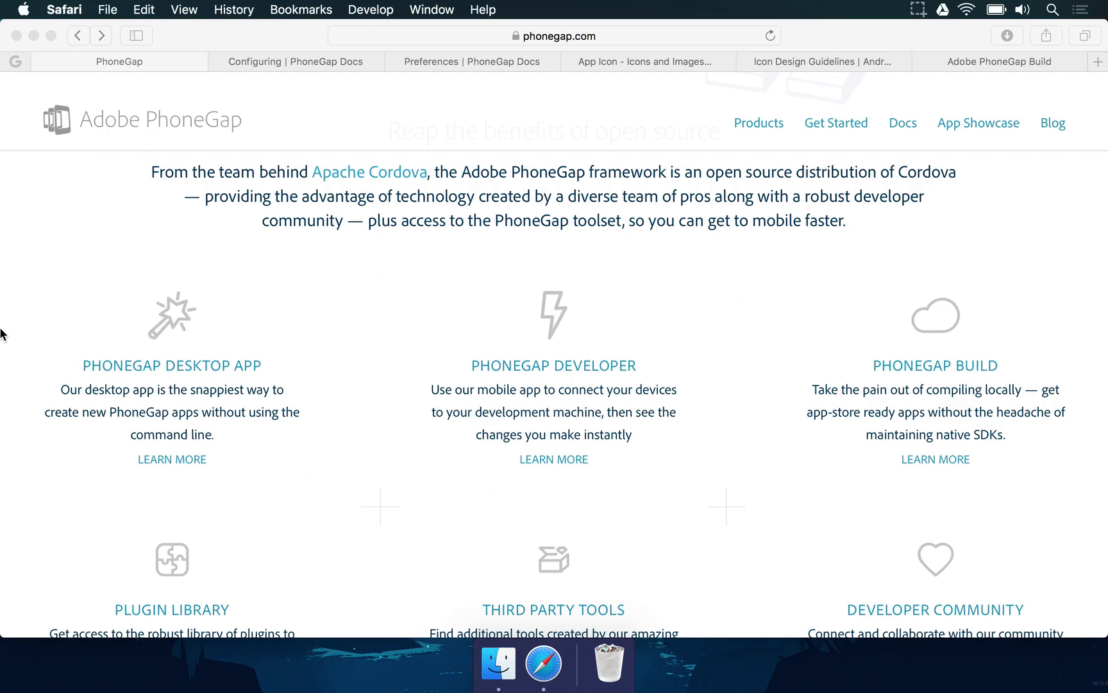
{"action": "scroll", "scroll_direction": "down", "scroll_amount": 3}
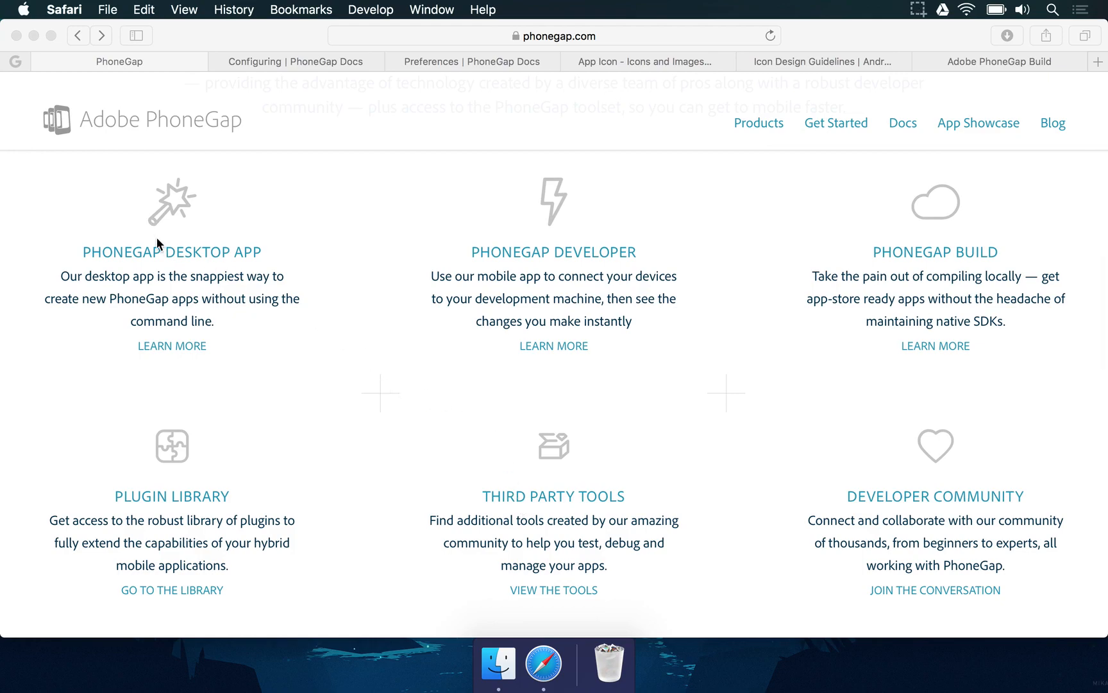
{"action": "mouse_move", "coordinate": [199, 259]}
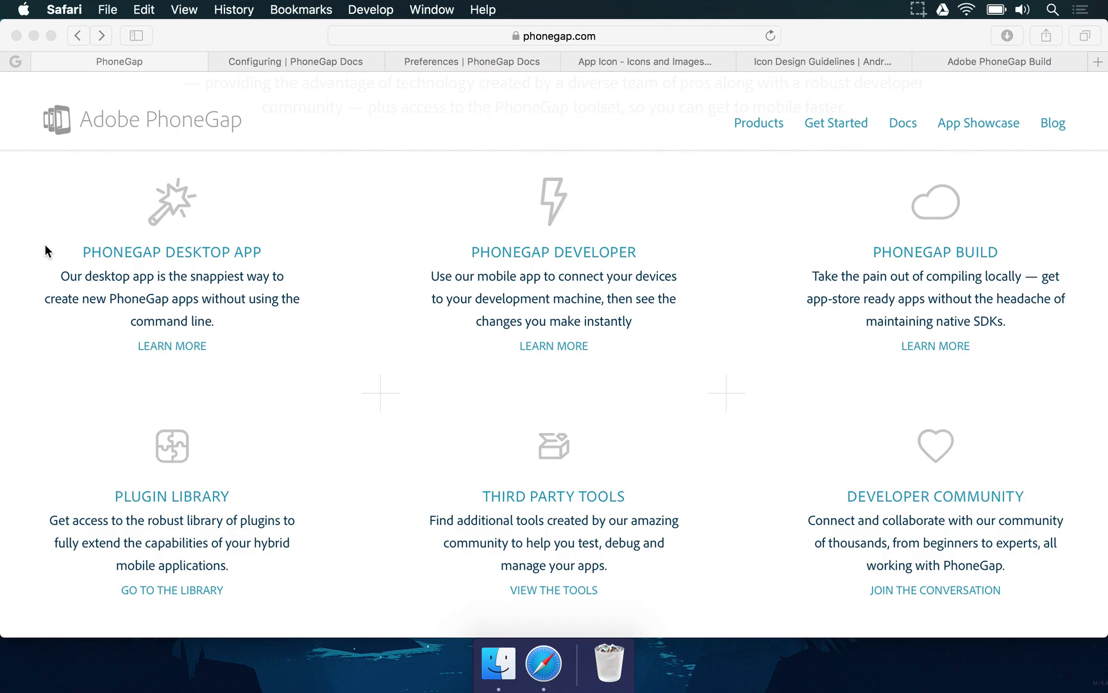
{"action": "mouse_move", "coordinate": [626, 278]}
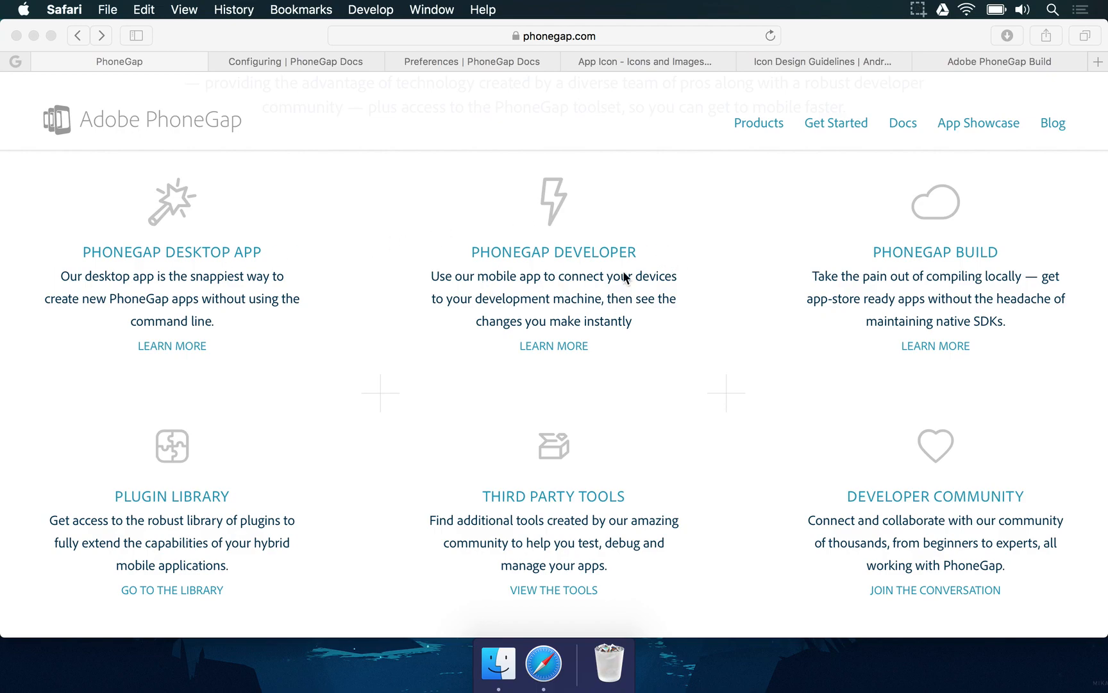
{"action": "mouse_move", "coordinate": [508, 276]}
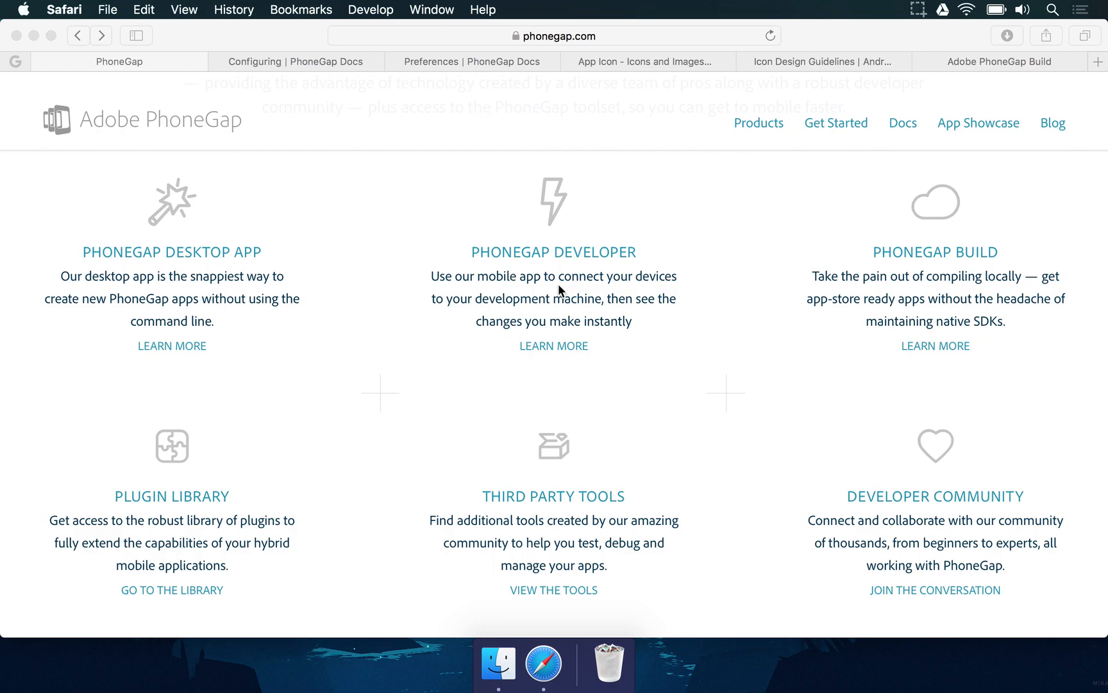
{"action": "mouse_move", "coordinate": [829, 240]}
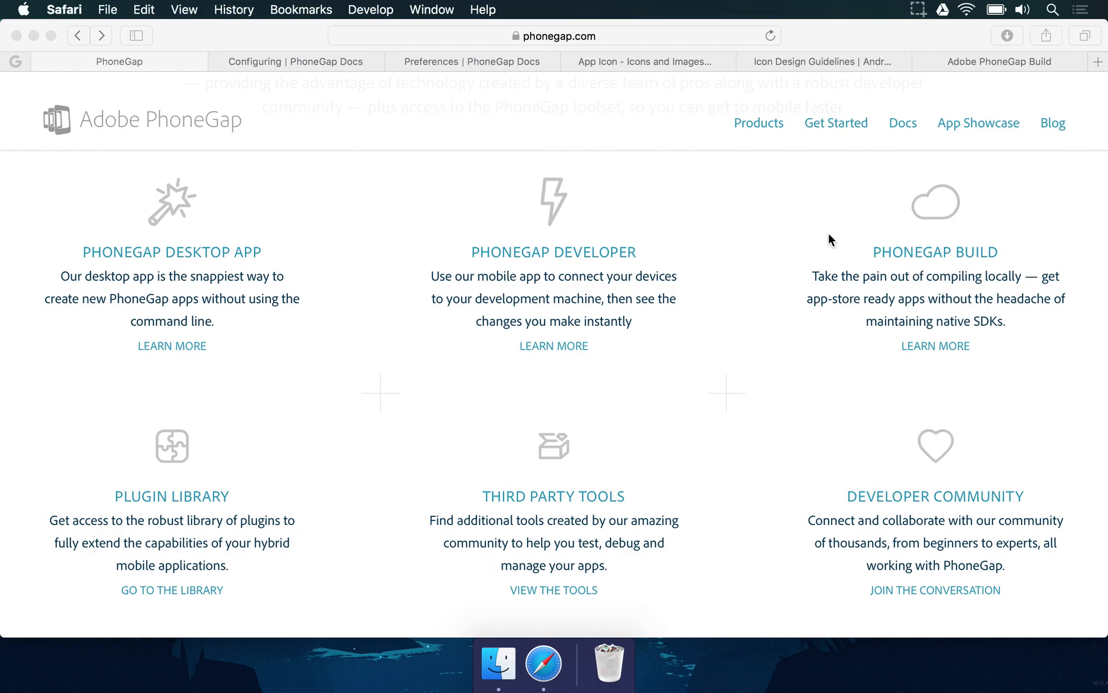
{"action": "mouse_move", "coordinate": [870, 285]}
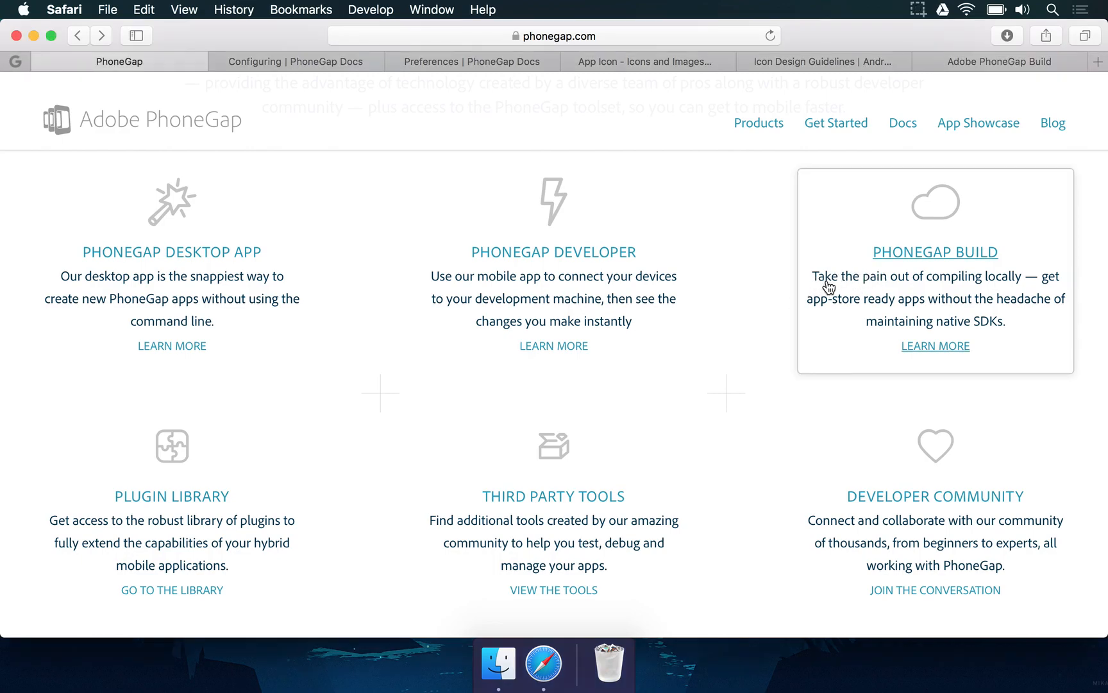
{"action": "mouse_move", "coordinate": [876, 303]}
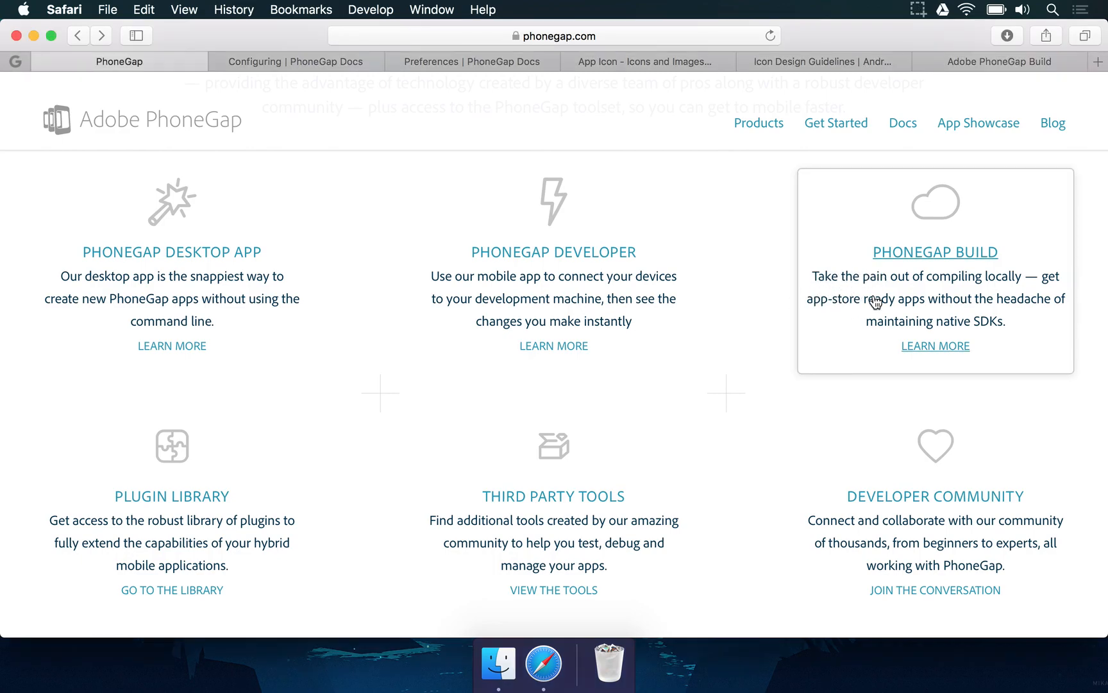
{"action": "mouse_move", "coordinate": [954, 263]}
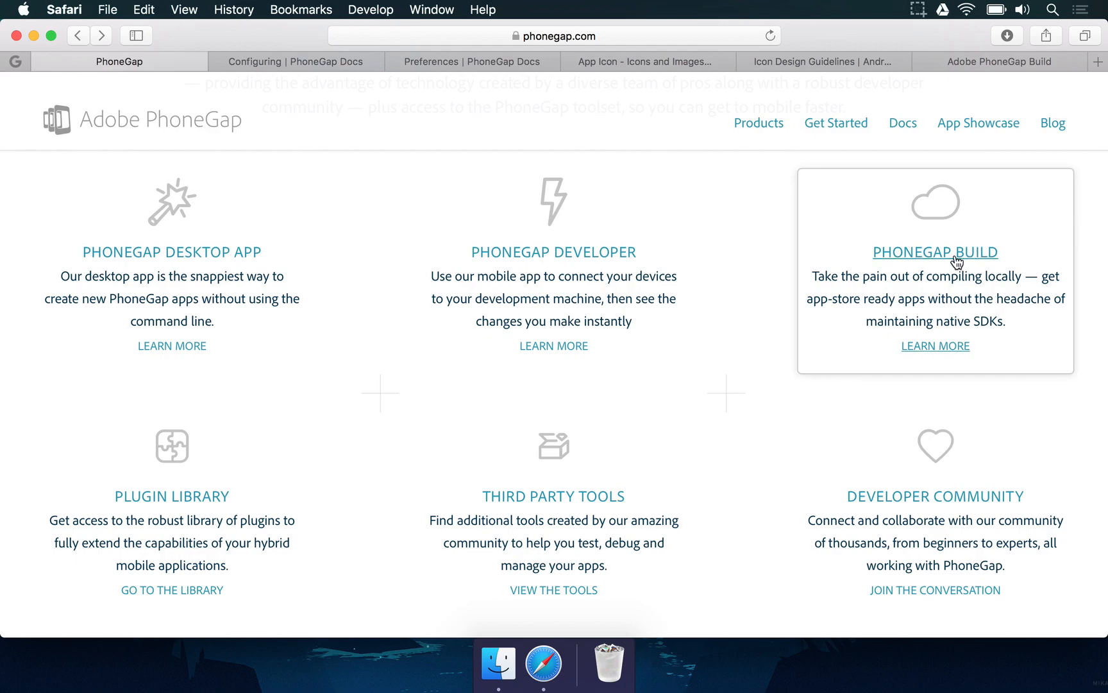
{"action": "mouse_move", "coordinate": [1003, 293]}
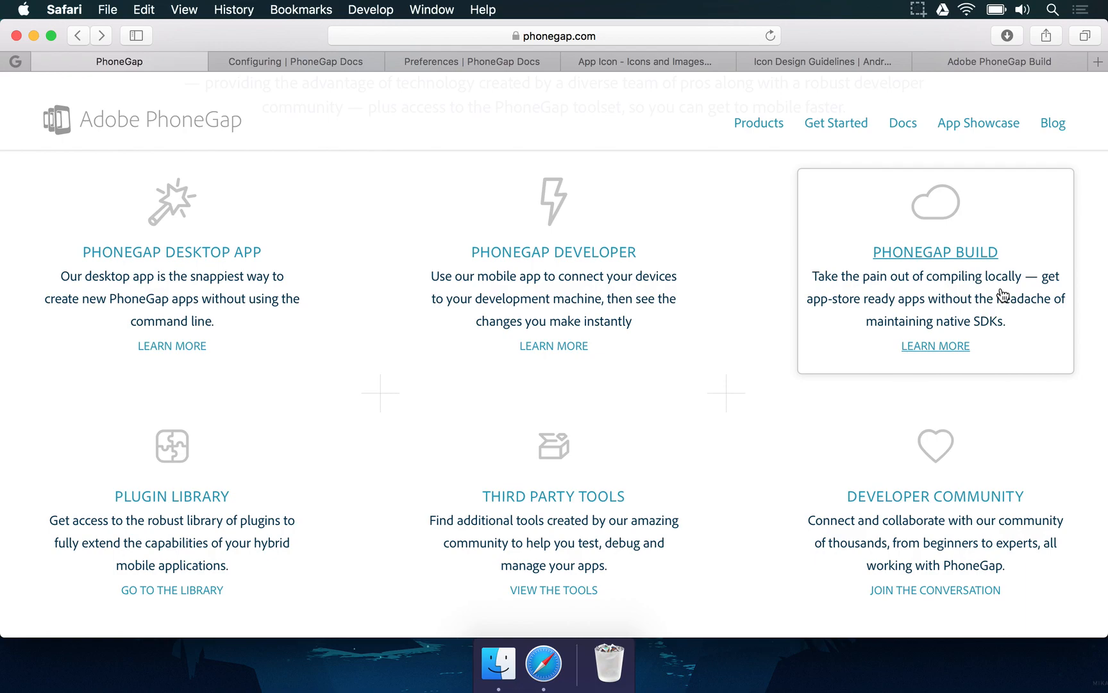
{"action": "mouse_move", "coordinate": [977, 288]}
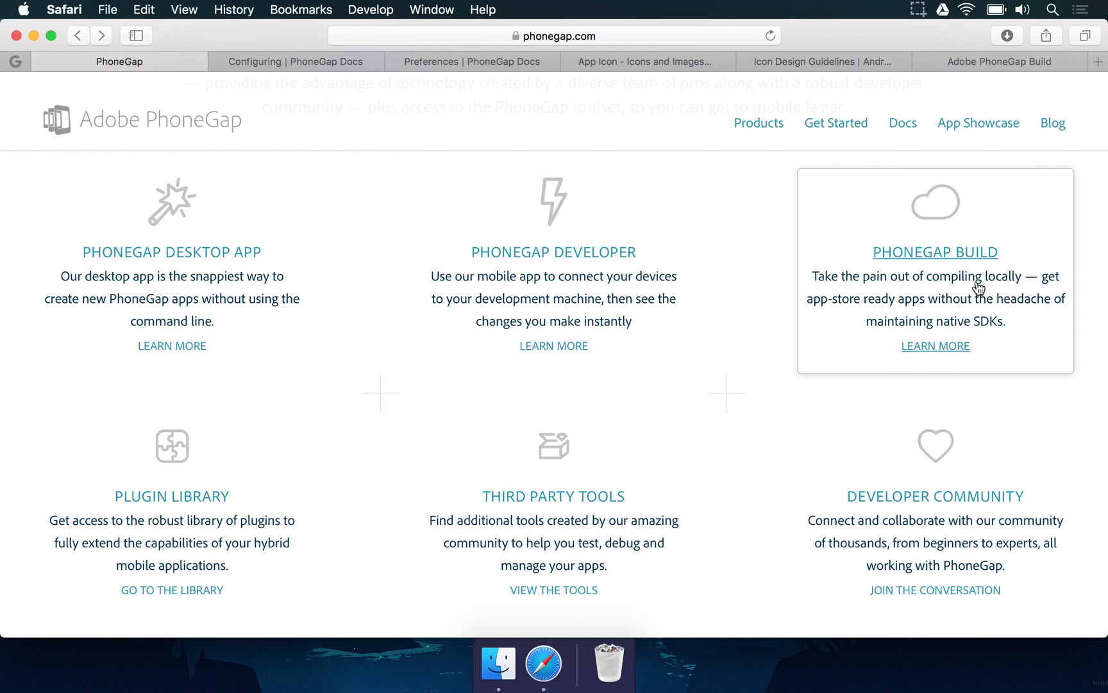
{"action": "mouse_move", "coordinate": [930, 520]}
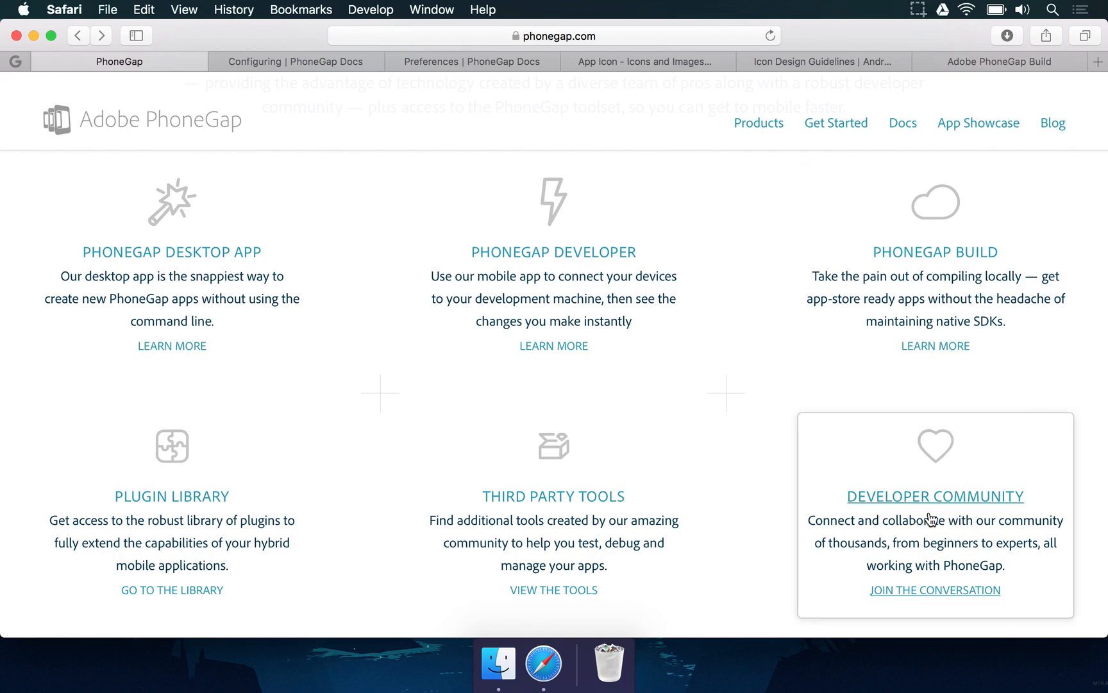
Step: Scroll further down to the PhoneGap Build and Developer Community sections
{"action": "scroll", "scroll_direction": "down", "scroll_amount": 3}
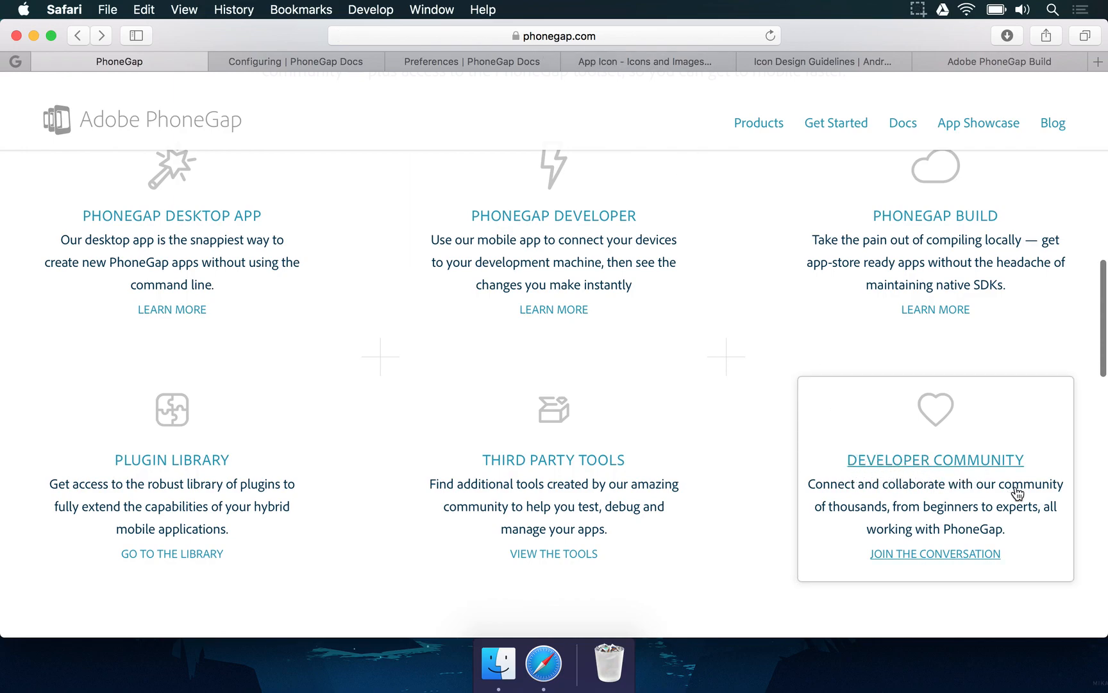
{"action": "mouse_move", "coordinate": [982, 509]}
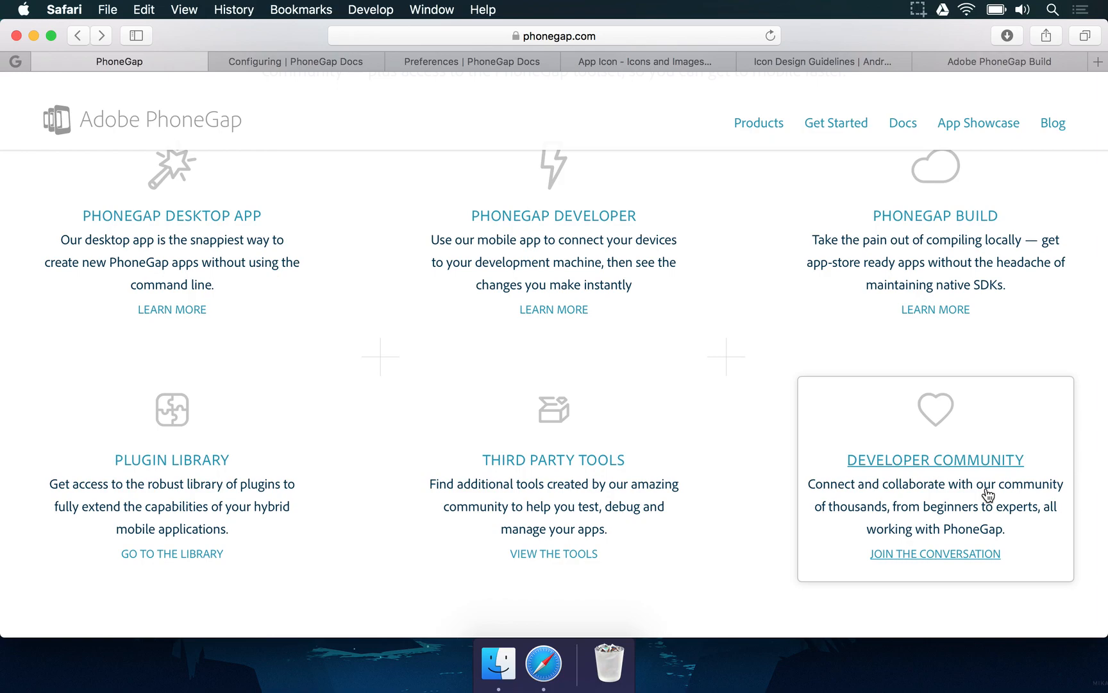
Step: Follow 'Join the conversation' to the Adobe Forums PhoneGap community, then return to the PhoneGap tab
{"action": "left_click", "coordinate": [933, 552]}
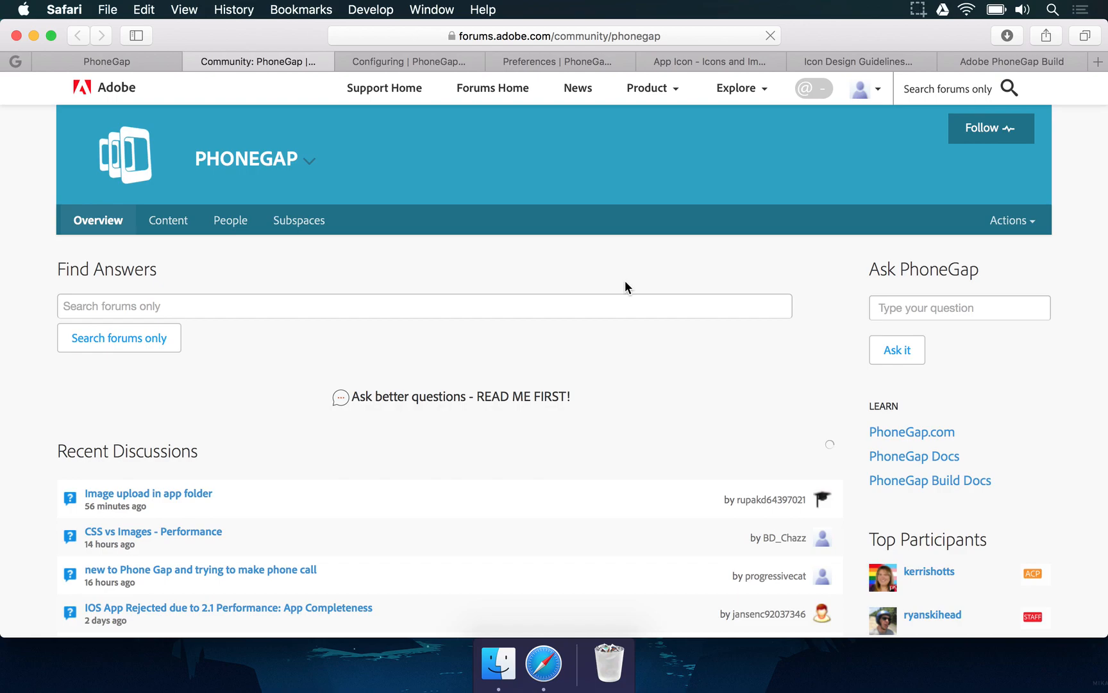
{"action": "scroll", "scroll_direction": "down", "scroll_amount": 3}
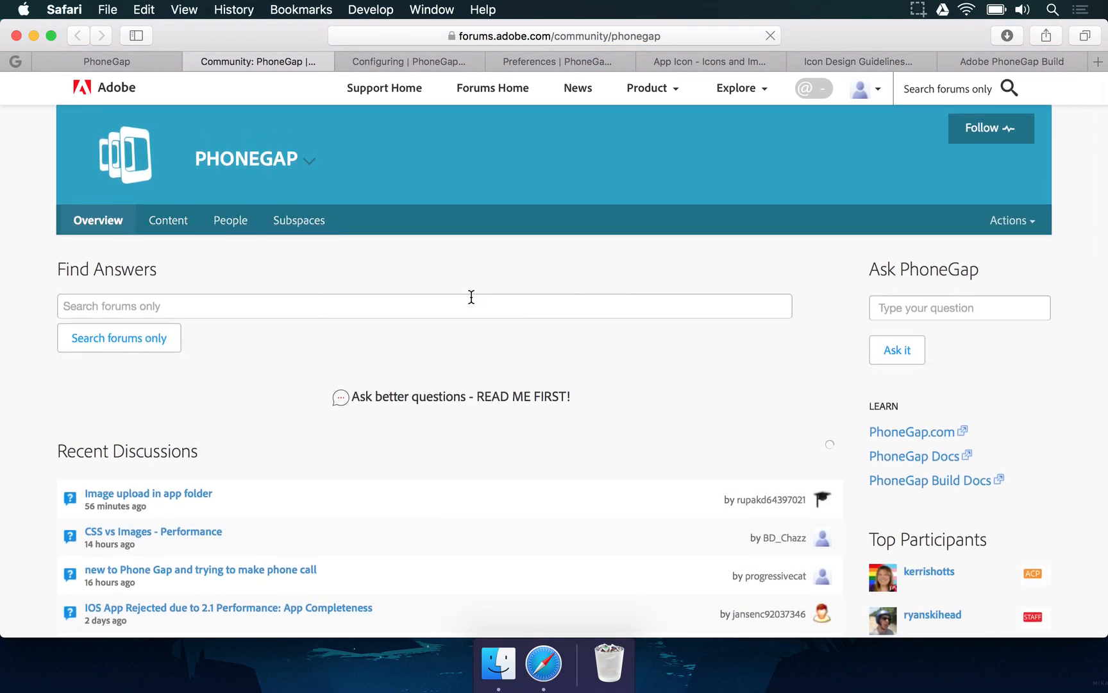
{"action": "left_click", "coordinate": [107, 60]}
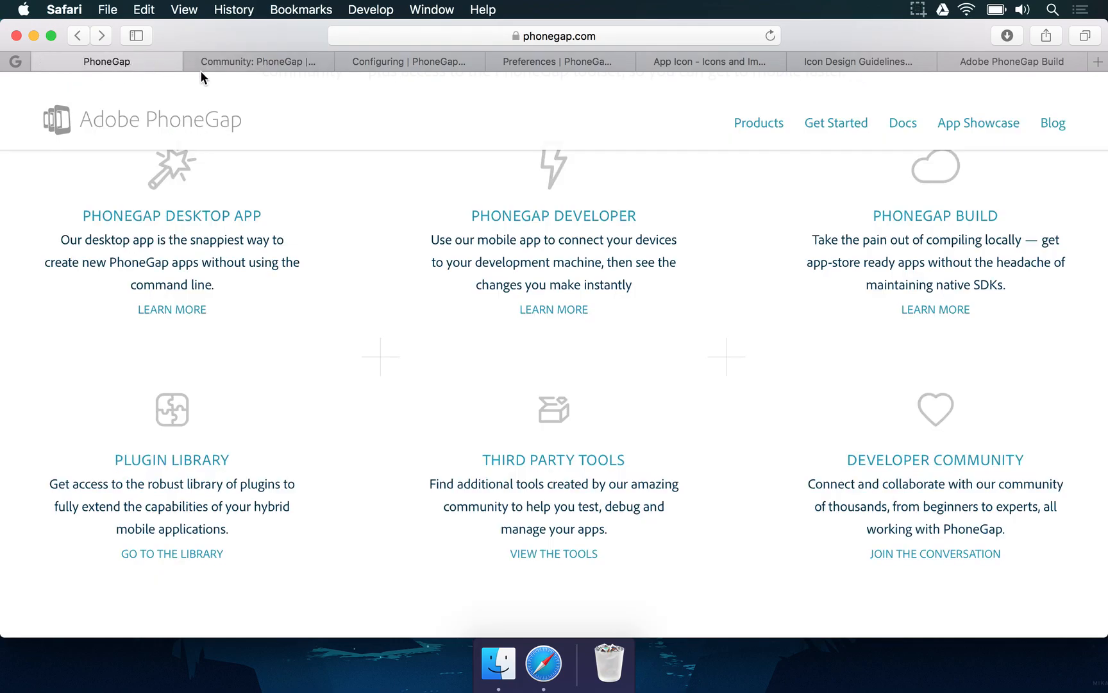
Step: Close the forum tab and follow the 'PhoneGap Desktop App' link to the Products page
{"action": "left_click", "coordinate": [190, 61]}
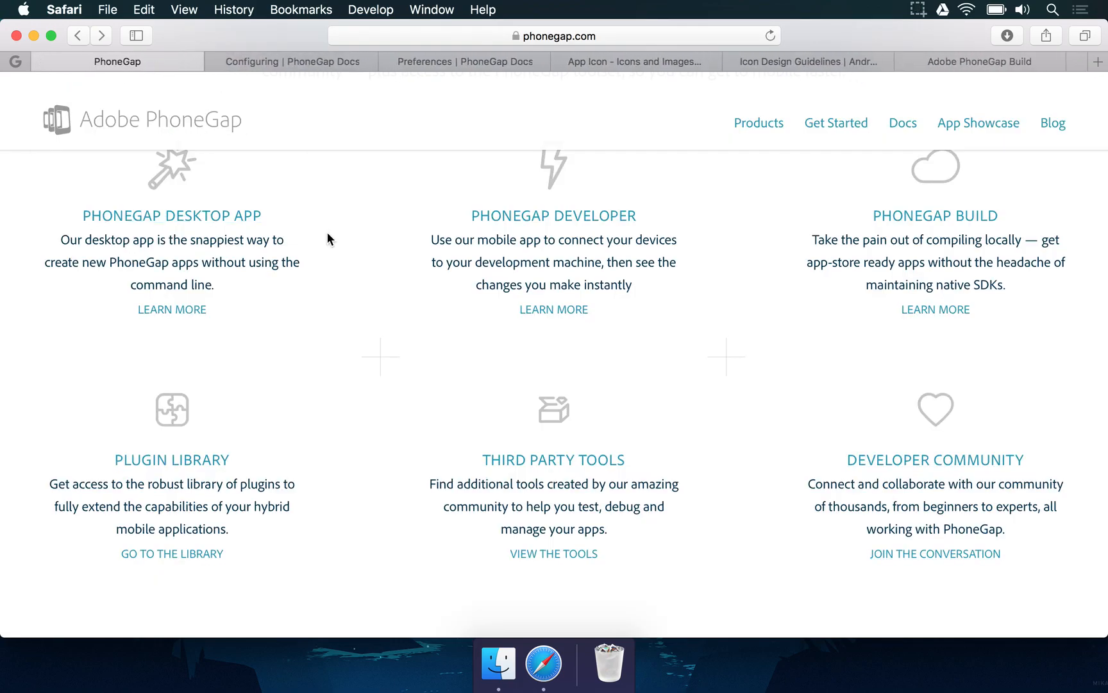
{"action": "scroll", "scroll_direction": "up", "scroll_amount": 3}
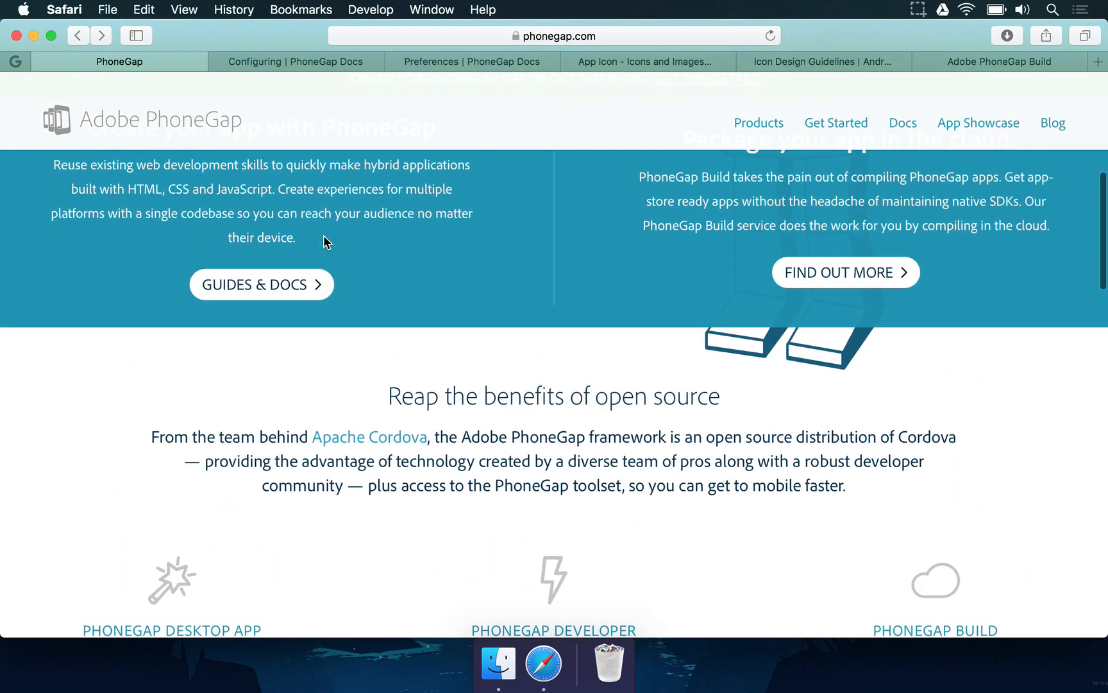
{"action": "scroll", "scroll_direction": "up", "scroll_amount": 3}
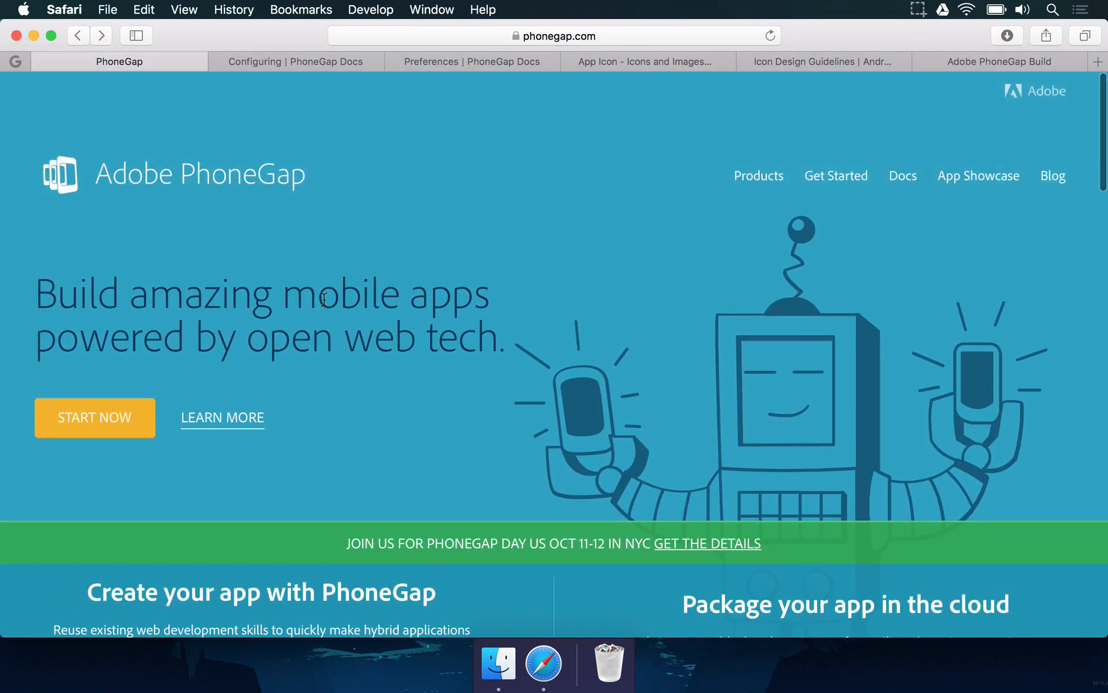
{"action": "scroll", "scroll_direction": "down", "scroll_amount": 3}
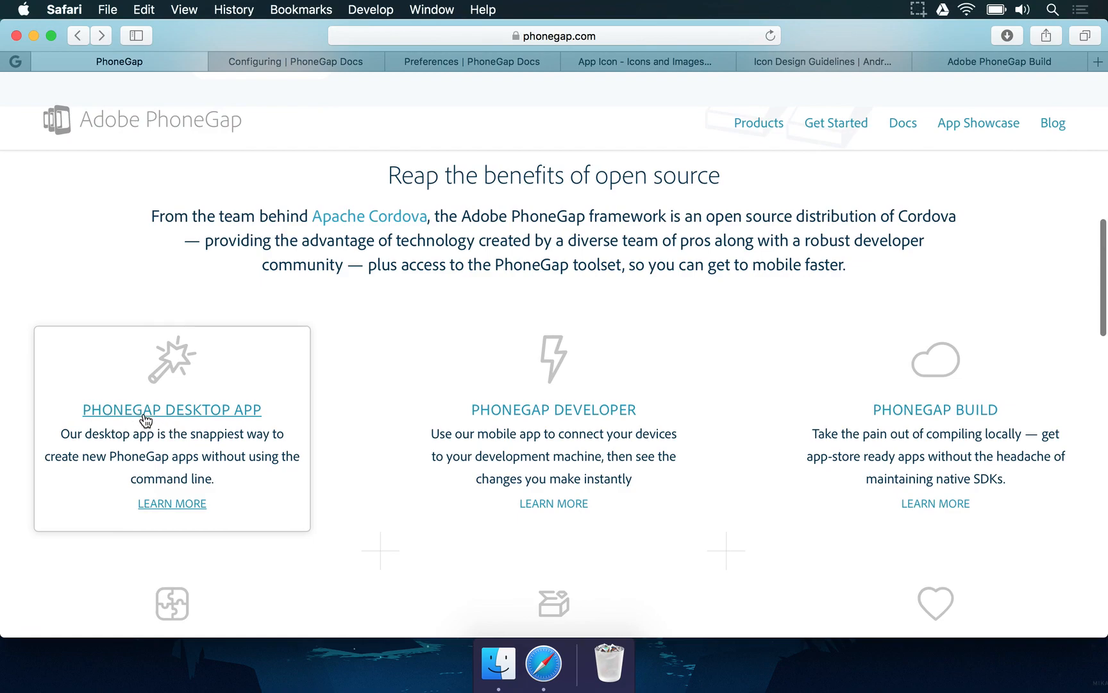
{"action": "left_click", "coordinate": [170, 408]}
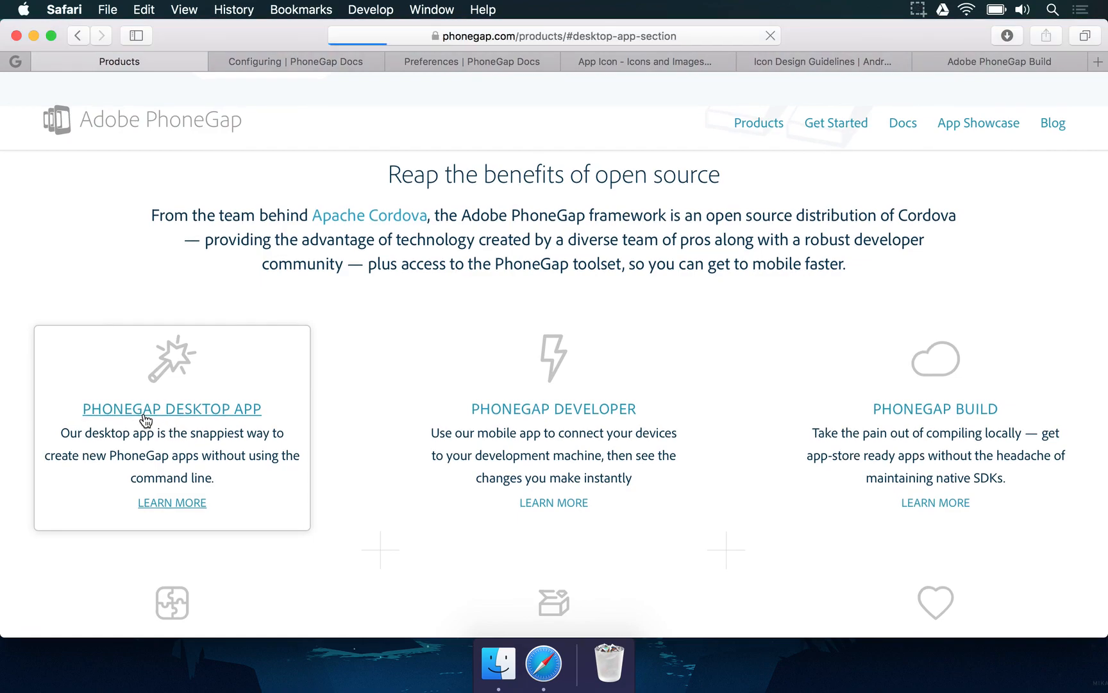
Step: Highlight 'BETA' in the Desktop App 0.4.5 version label and review the Mac and Windows downloads
{"action": "left_click", "coordinate": [171, 407]}
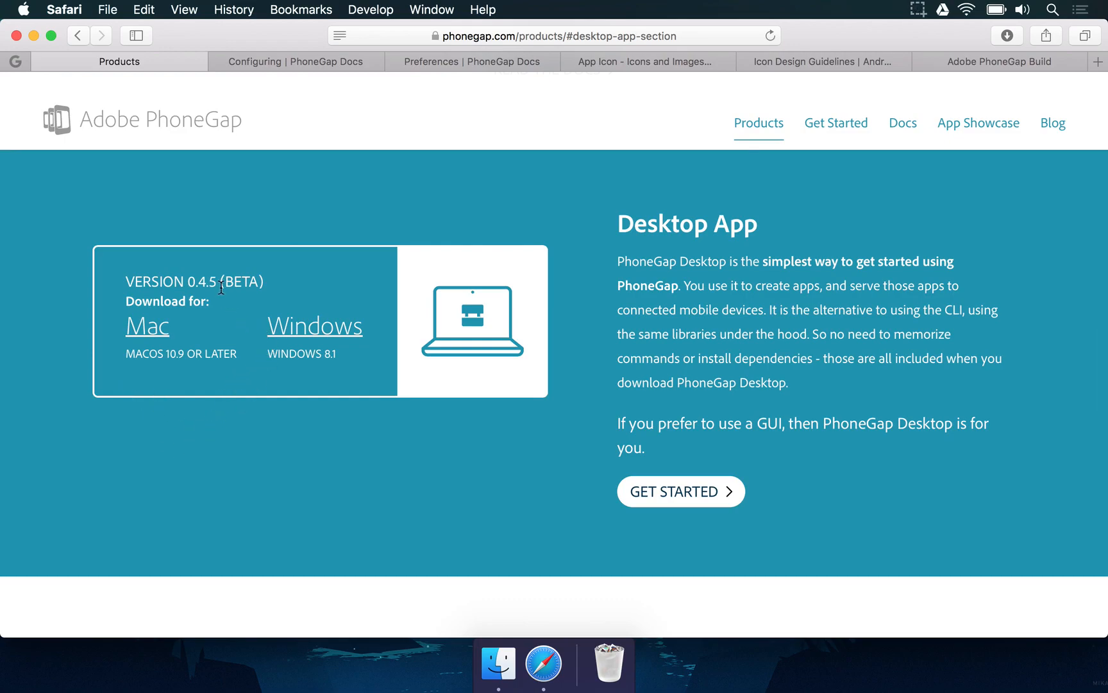
{"action": "double_click", "coordinate": [239, 281]}
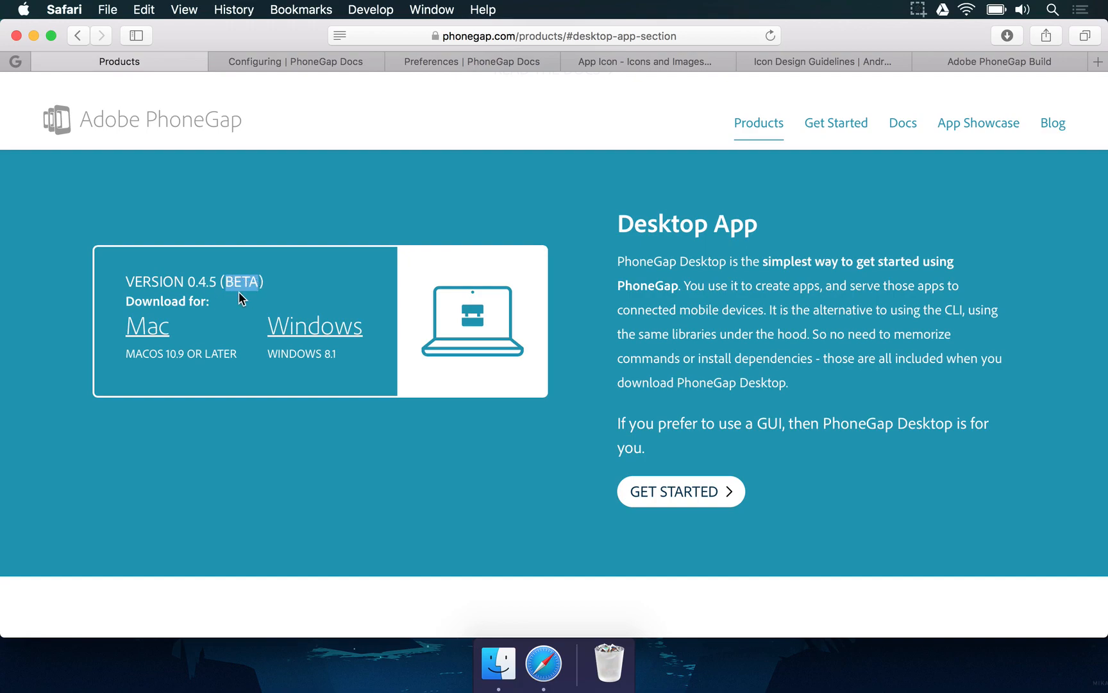
{"action": "scroll", "scroll_direction": "down", "scroll_amount": 3}
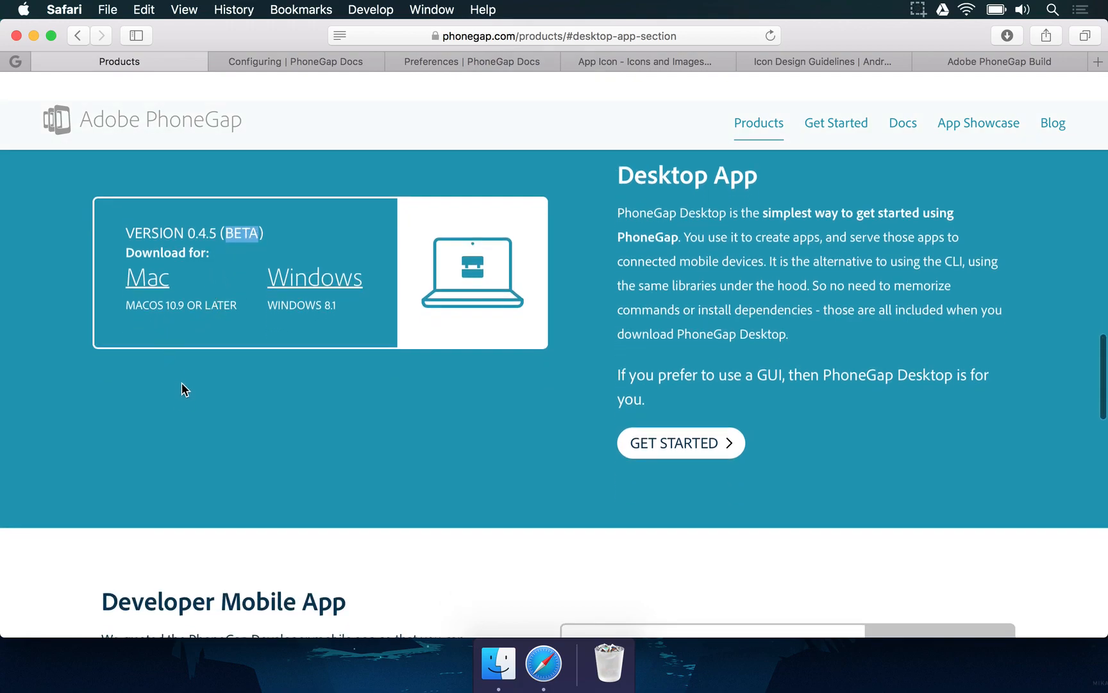
{"action": "mouse_move", "coordinate": [146, 282]}
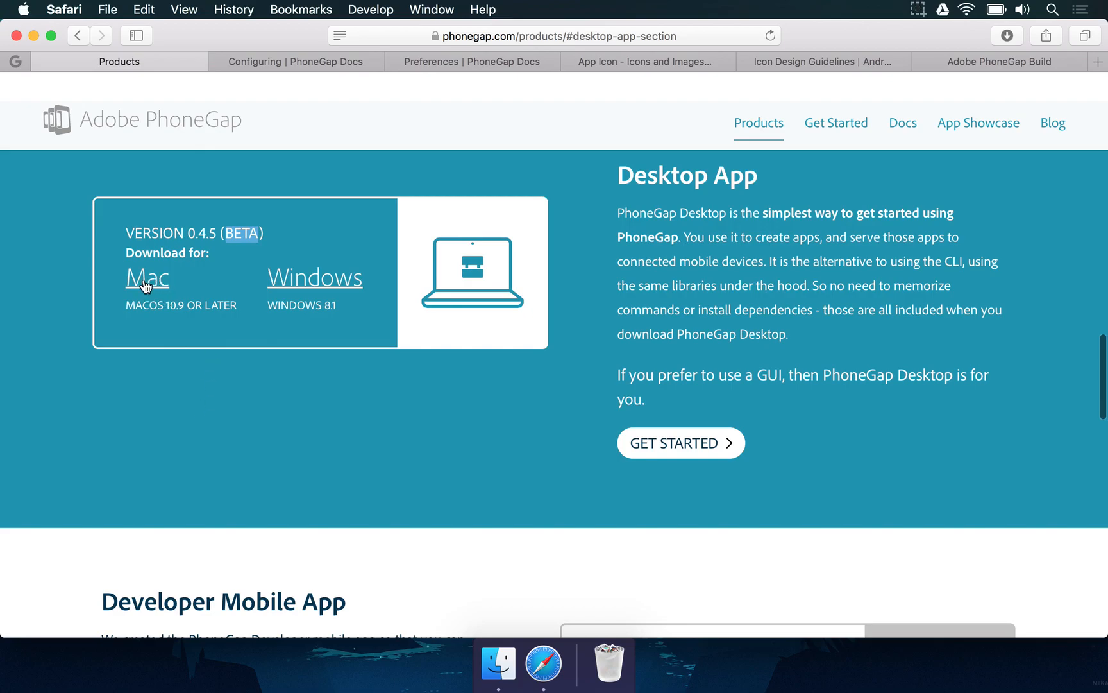
{"action": "mouse_move", "coordinate": [290, 290]}
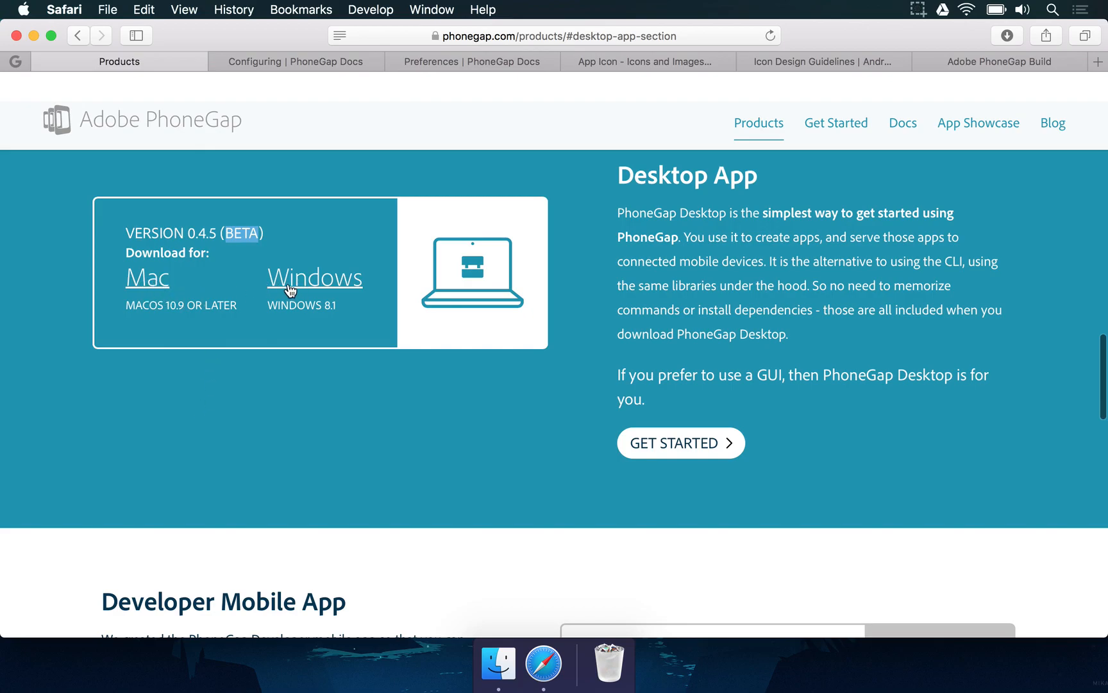
{"action": "scroll", "scroll_direction": "down", "scroll_amount": 3}
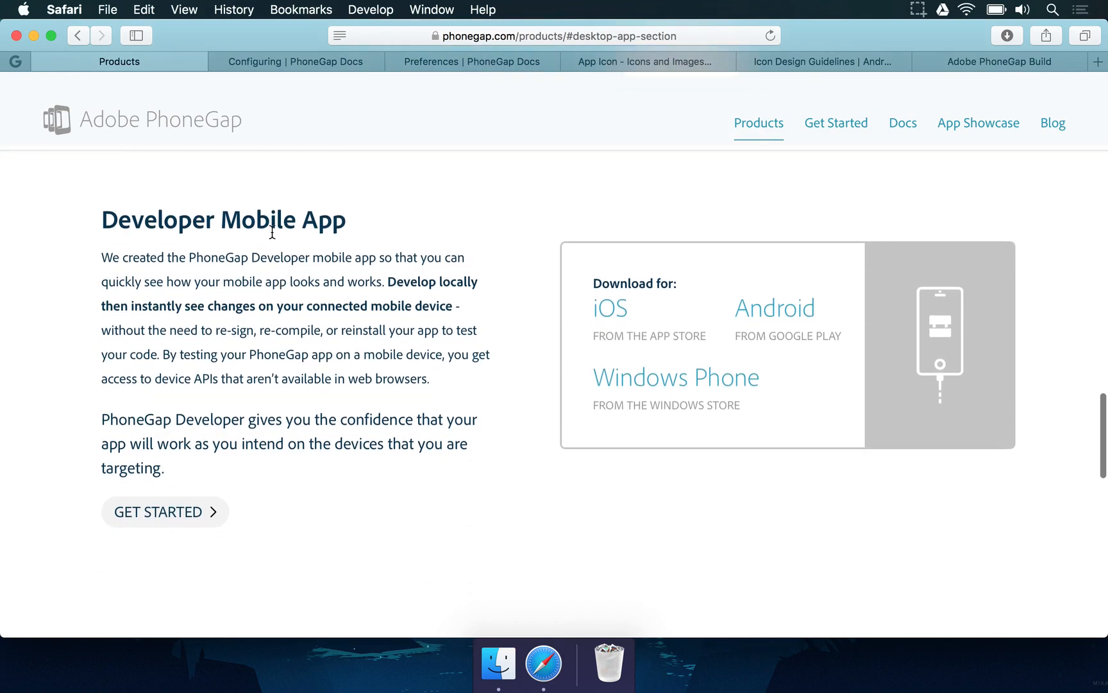
{"action": "mouse_move", "coordinate": [558, 354]}
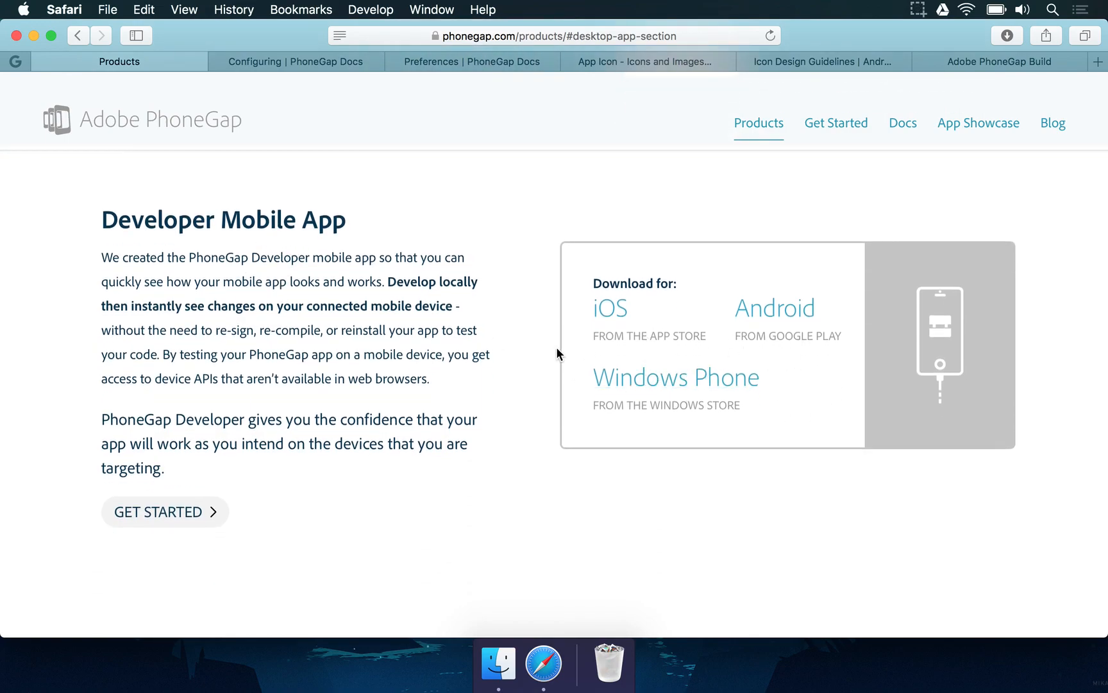
{"action": "mouse_move", "coordinate": [672, 401]}
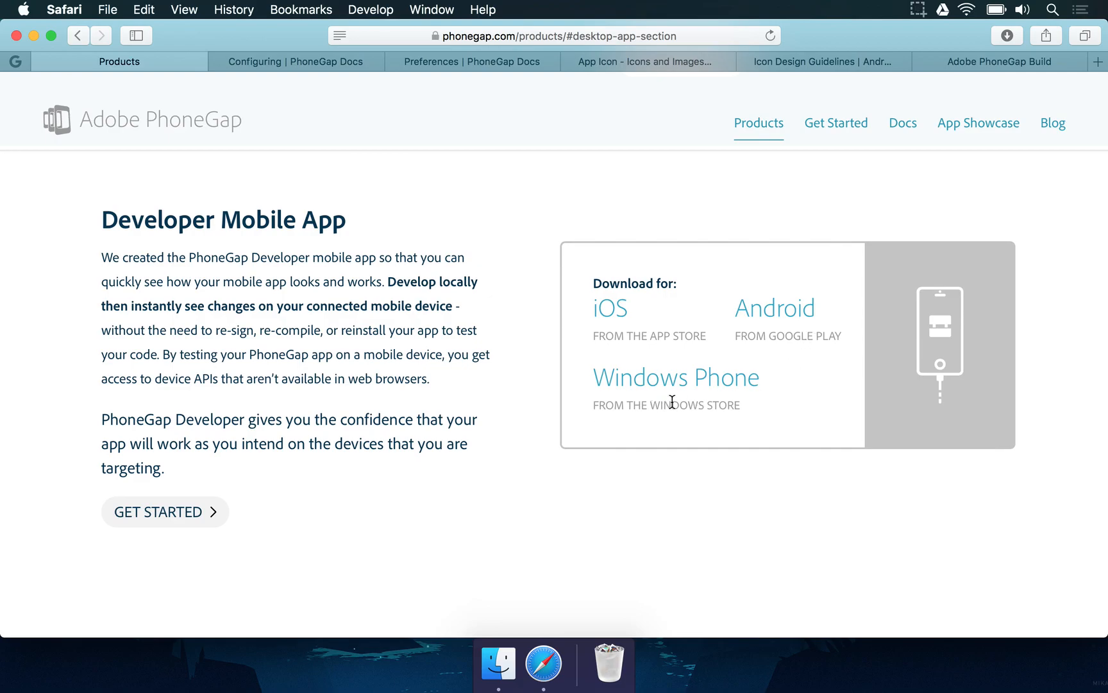
{"action": "mouse_move", "coordinate": [113, 419]}
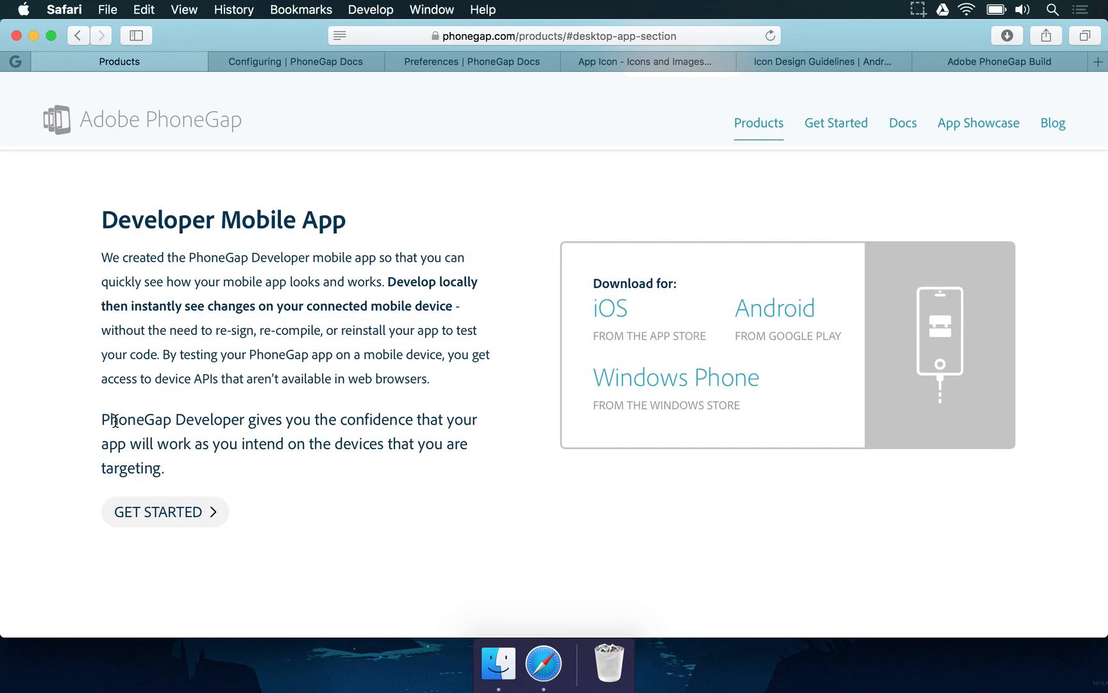
{"action": "scroll", "scroll_direction": "down", "scroll_amount": 3}
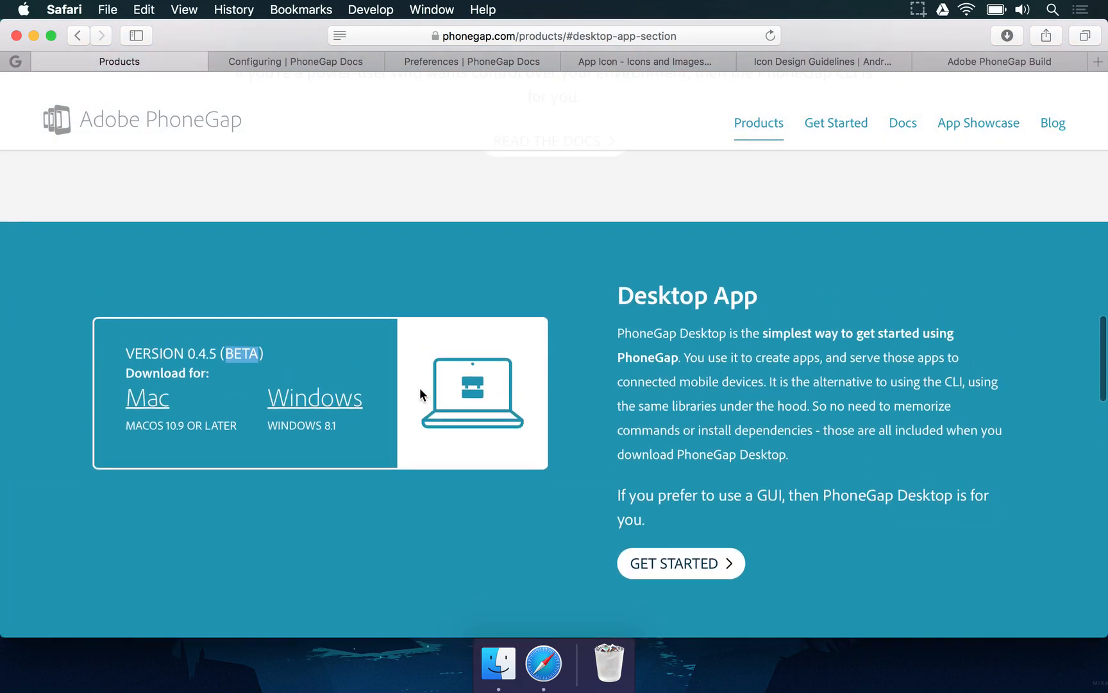
Step: Start the Mac download of PhoneGap Desktop 0.4.5 from its GitHub release
{"action": "left_click", "coordinate": [148, 398]}
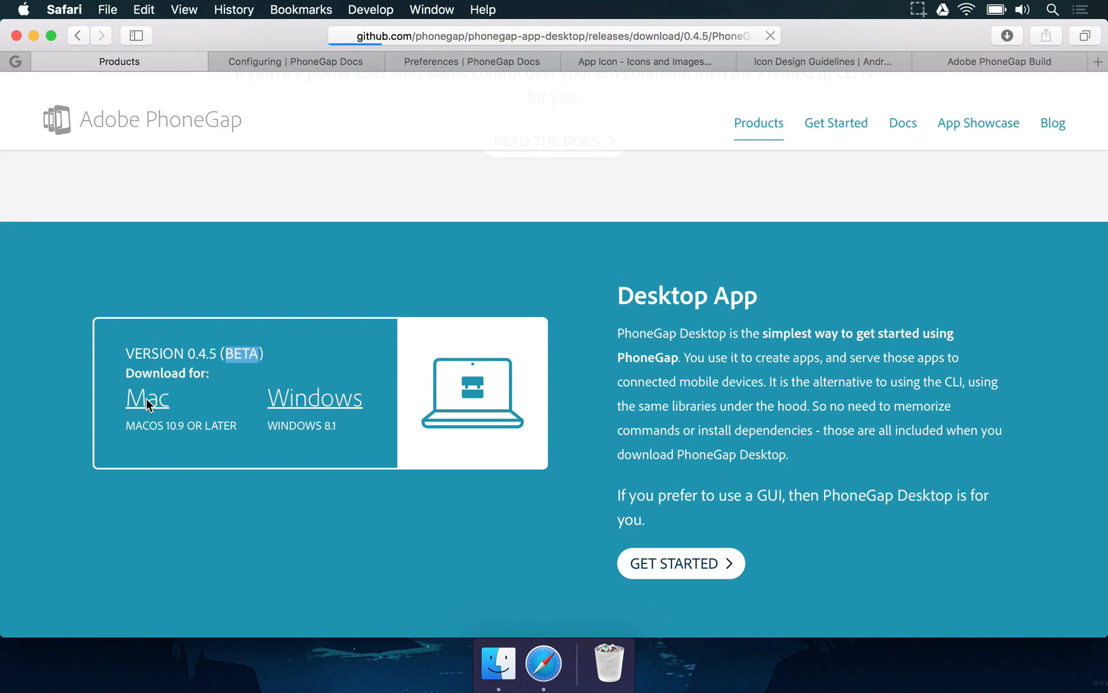
{"action": "left_click", "coordinate": [146, 397]}
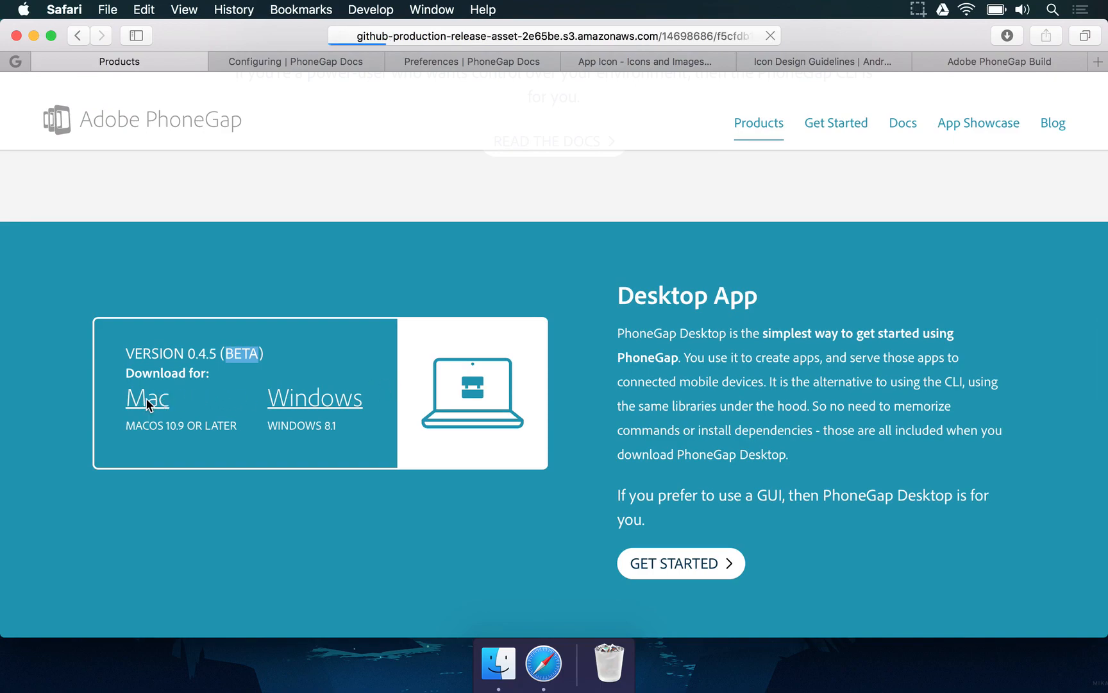